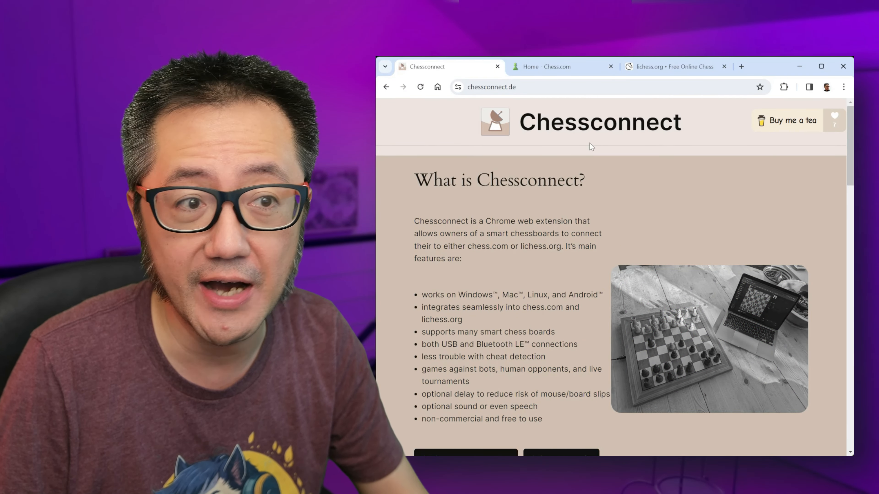
# Step: Scroll to reveal the feature bullets and the four black link buttons
pyautogui.scroll(-3)
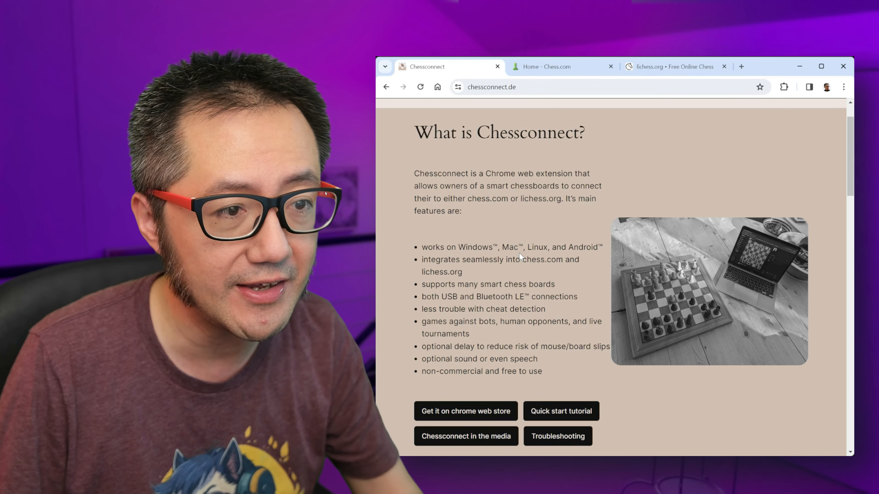
pyautogui.moveTo(508, 264)
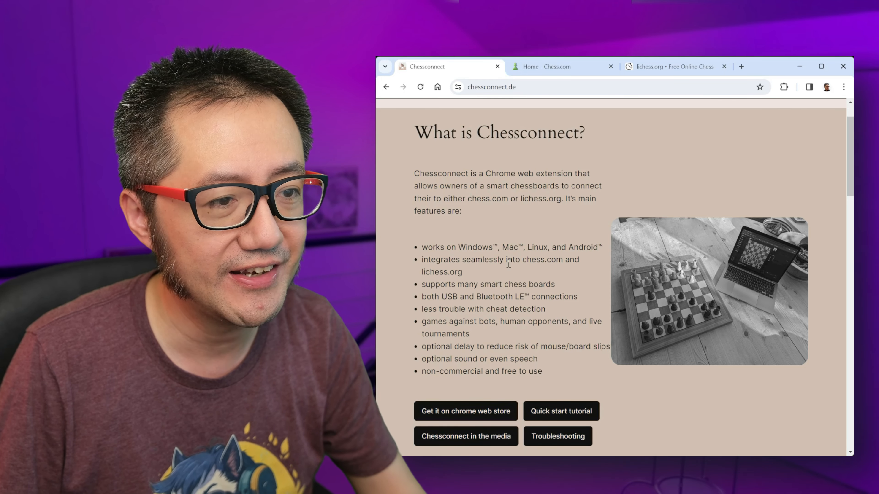
# Step: Scroll down to the 'What's new in version 3?' update list with lichess.org support and new boards
pyautogui.scroll(-3)
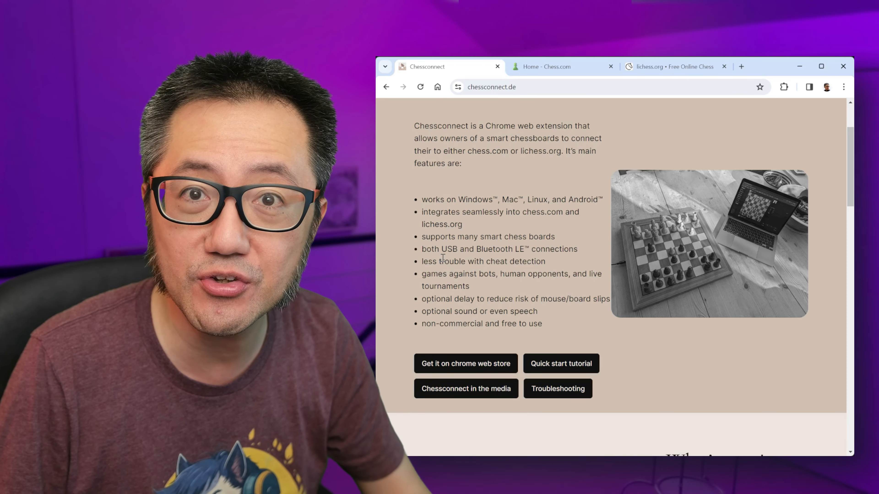
pyautogui.scroll(-3)
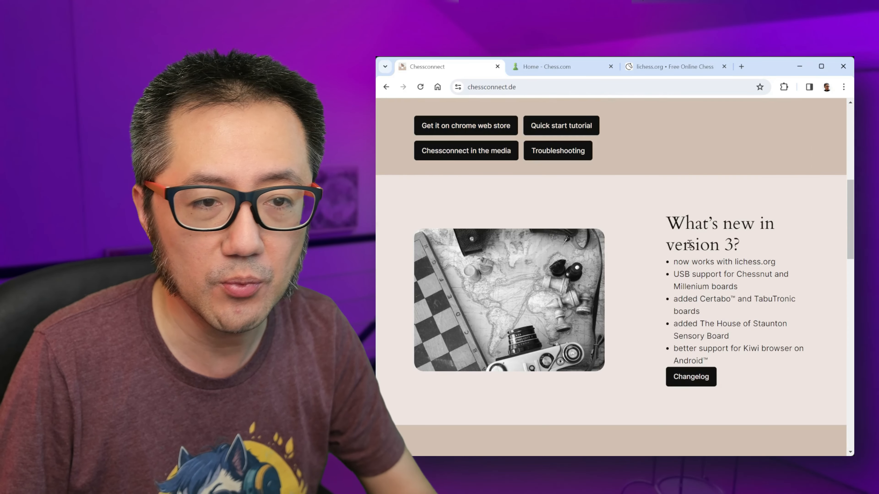
pyautogui.scroll(-3)
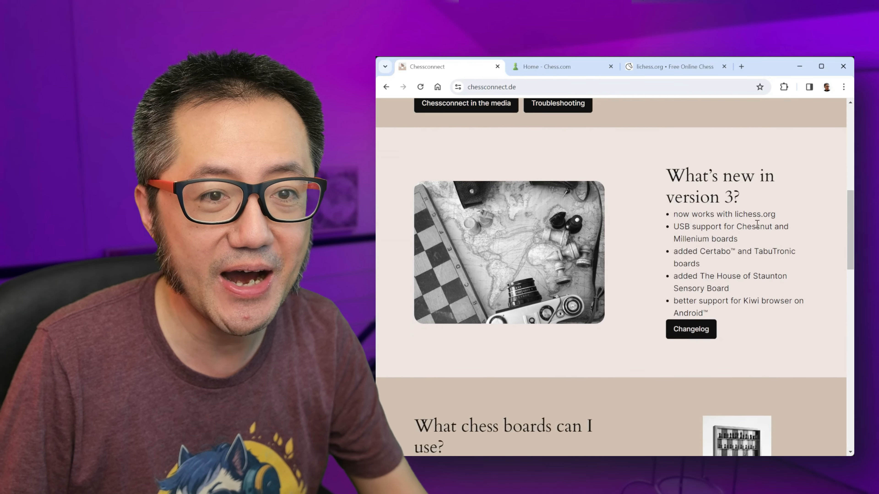
pyautogui.scroll(-3)
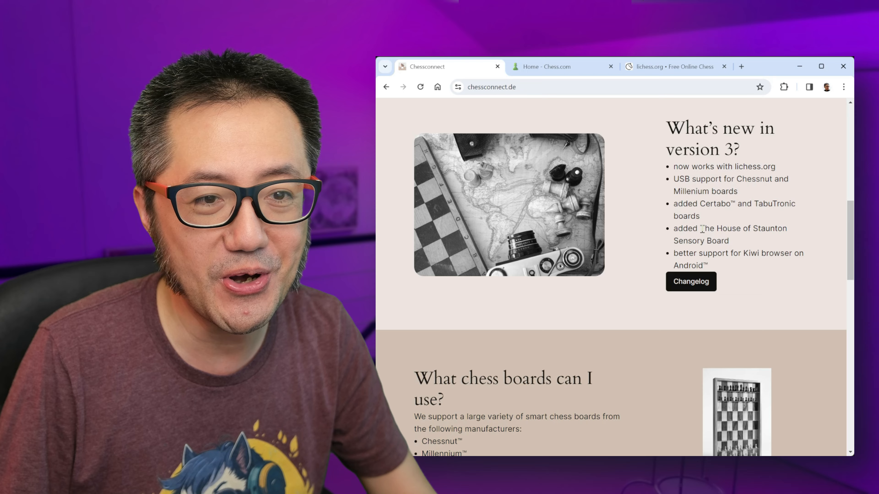
# Step: Highlight 'The House of Staunton Sensory Board', reveal the five supported board makers, then switch to Chess.com
pyautogui.moveTo(700, 228); pyautogui.dragTo(730, 240)
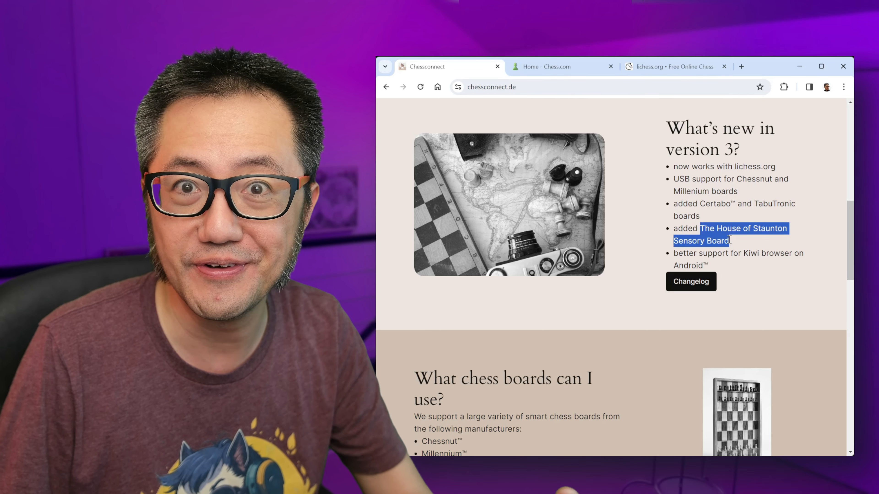
pyautogui.scroll(-3)
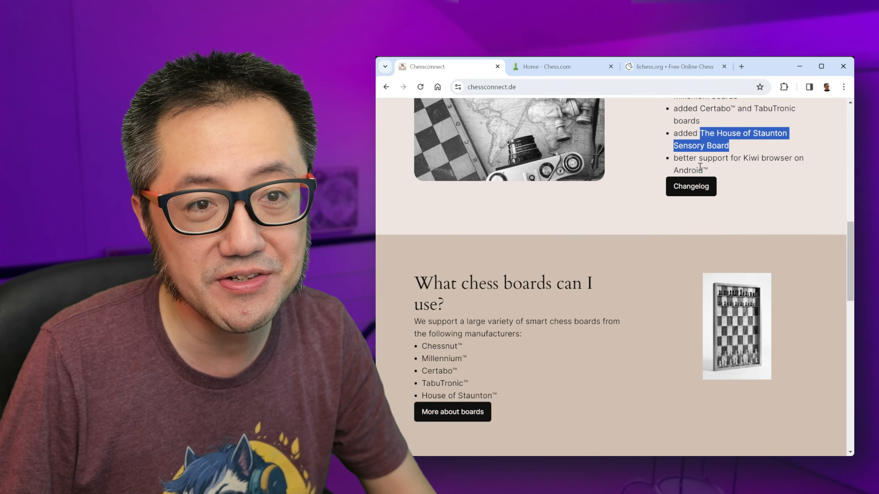
pyautogui.click(546, 66)
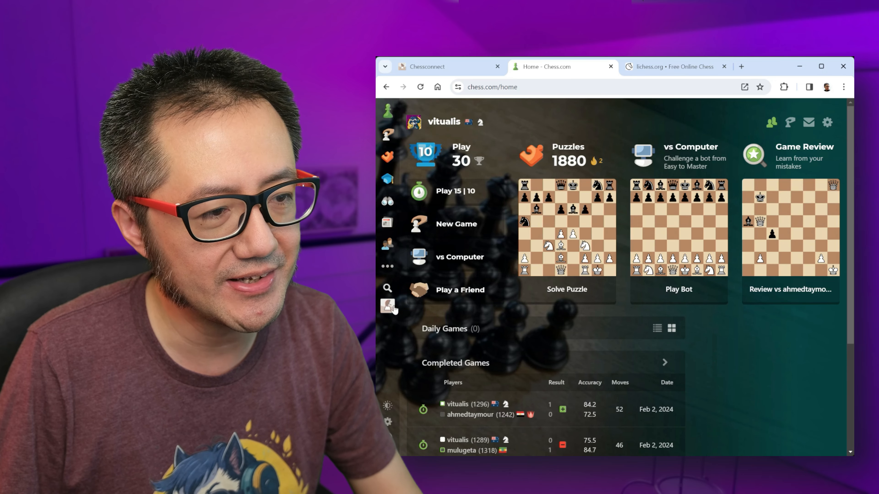
pyautogui.moveTo(387, 325)
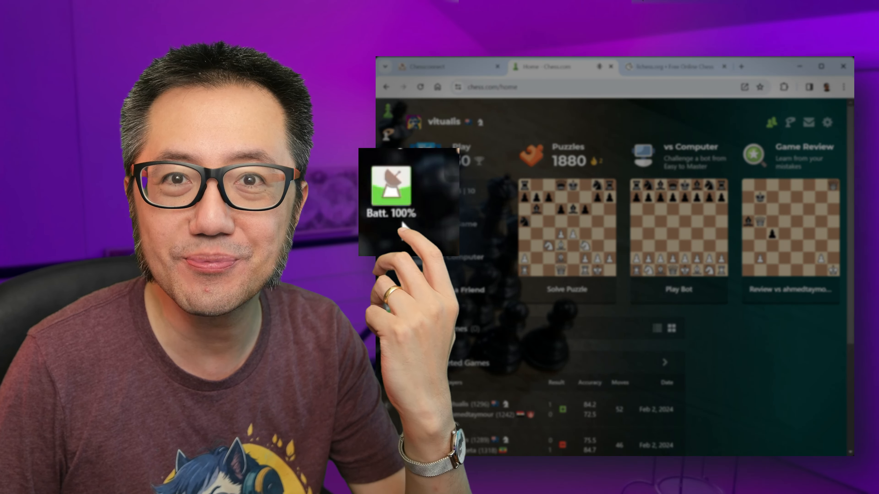
# Step: Show the Chessconnect sidebar icon's 'Batt. 100%' battery status on Chess.com
pyautogui.click(427, 67)
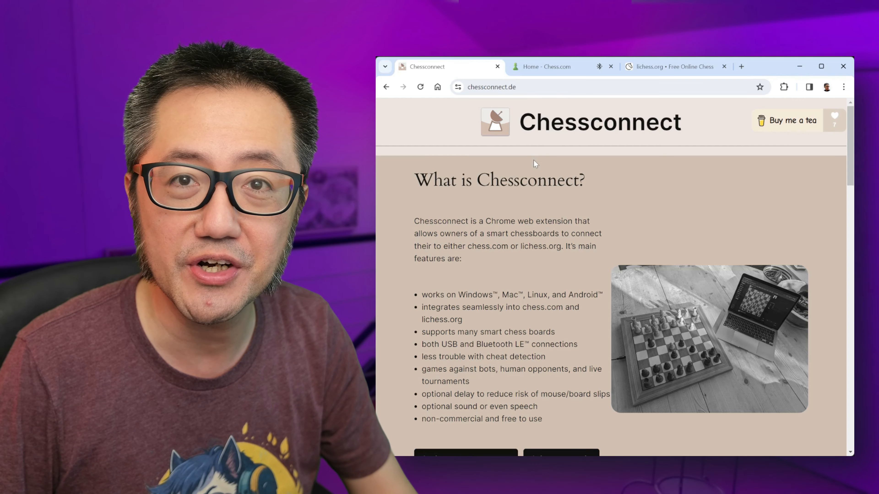